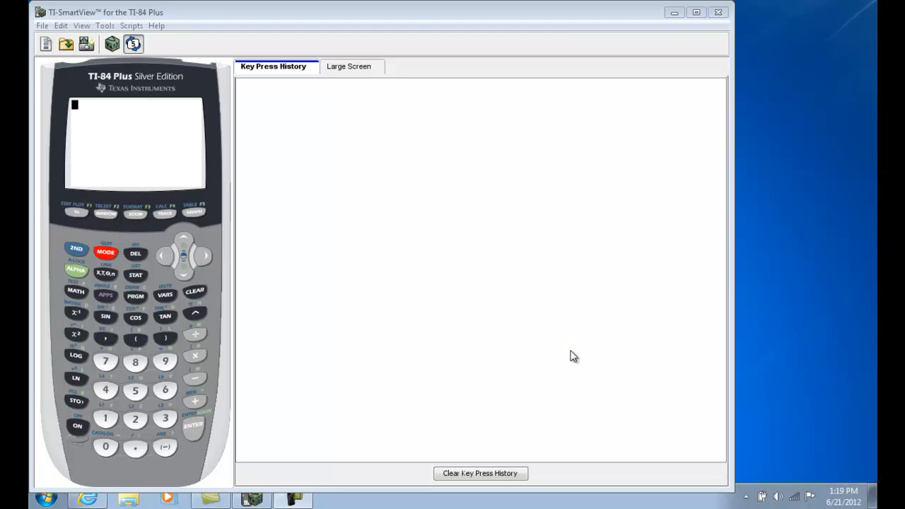
mouse_move(550, 357)
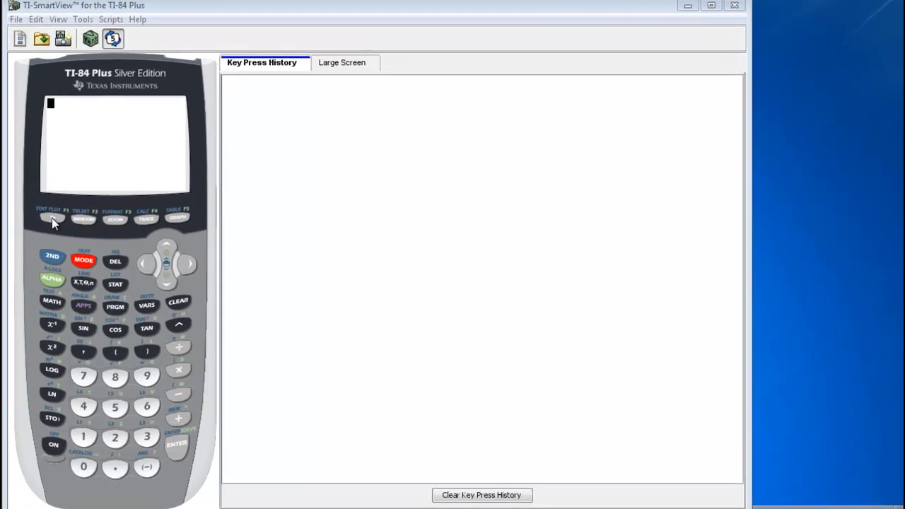
Open the Y= editor showing the empty Y1 through Y7 functions.
left_click(52, 218)
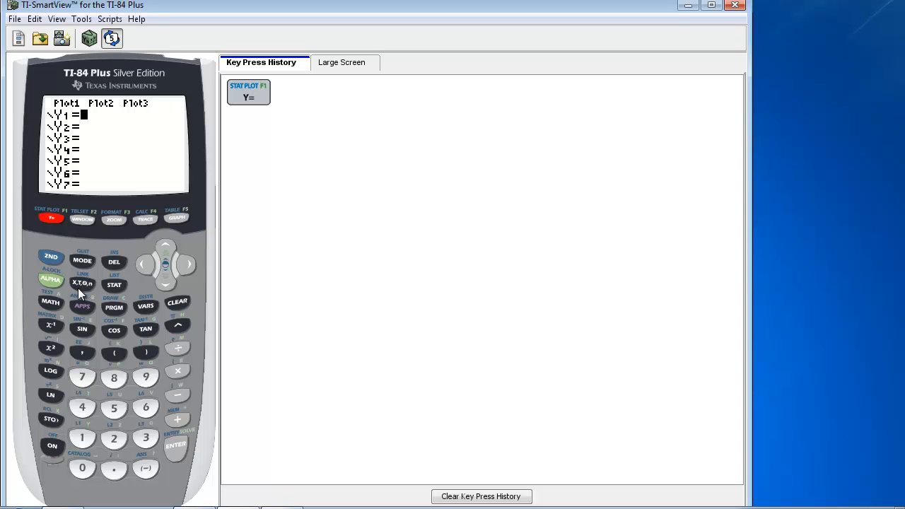
mouse_move(84, 292)
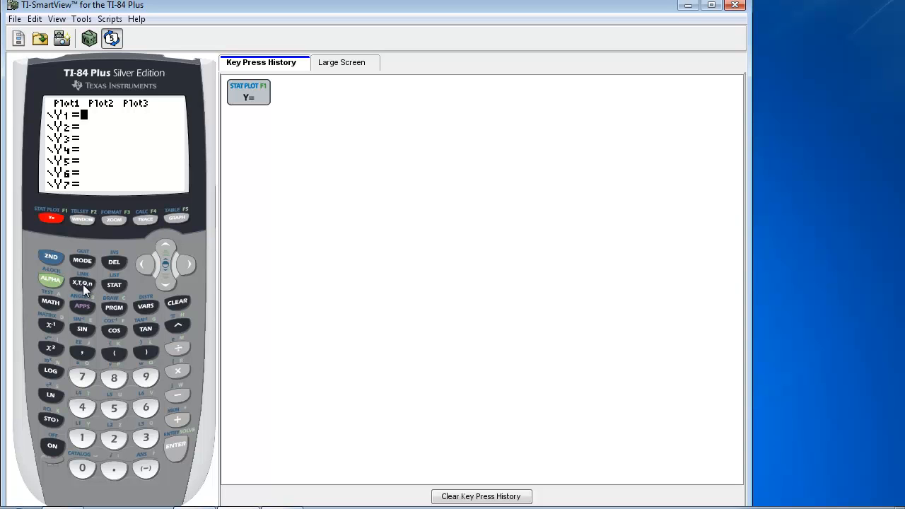
Enter X^3 − 2X² + X − 2 into Y1, leaving the exponent after 3.
left_click(82, 283)
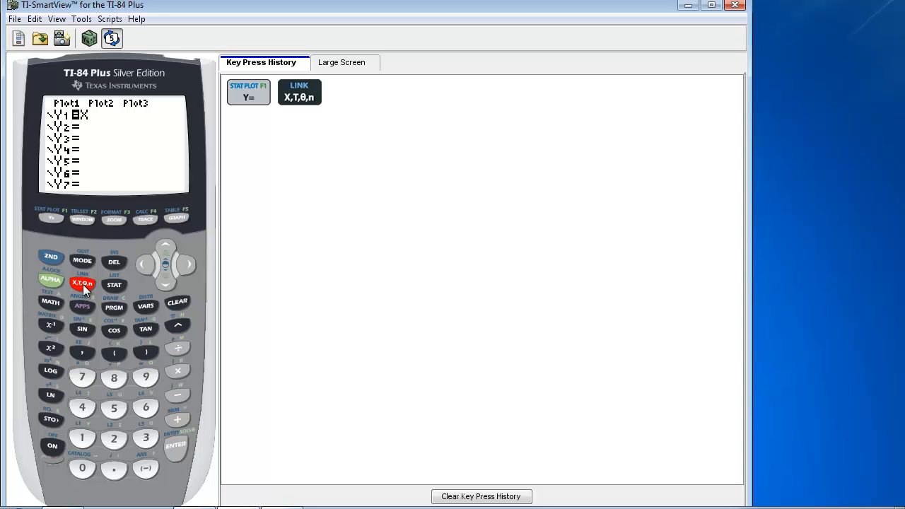
mouse_move(157, 405)
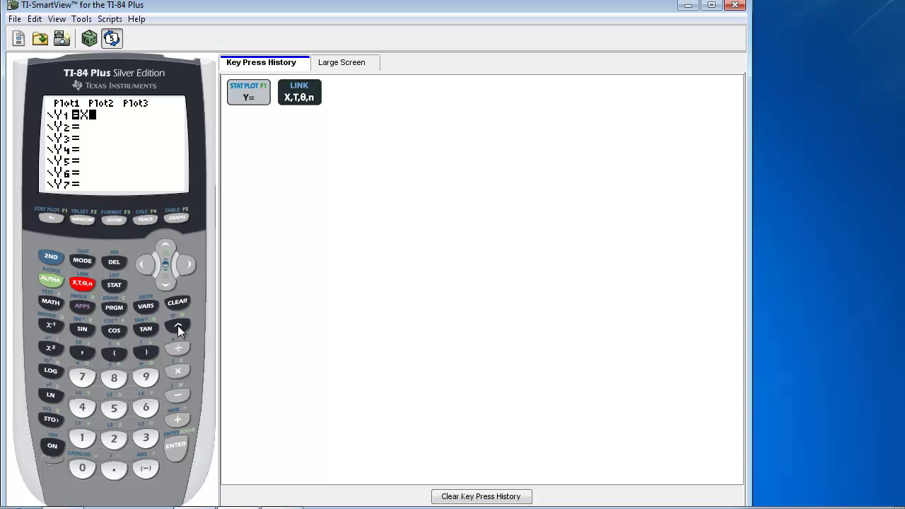
left_click(177, 326)
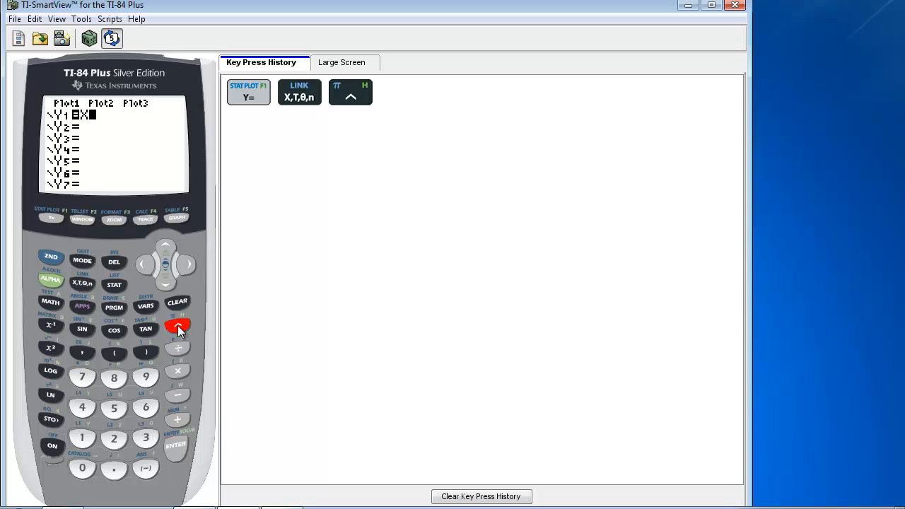
left_click(177, 325)
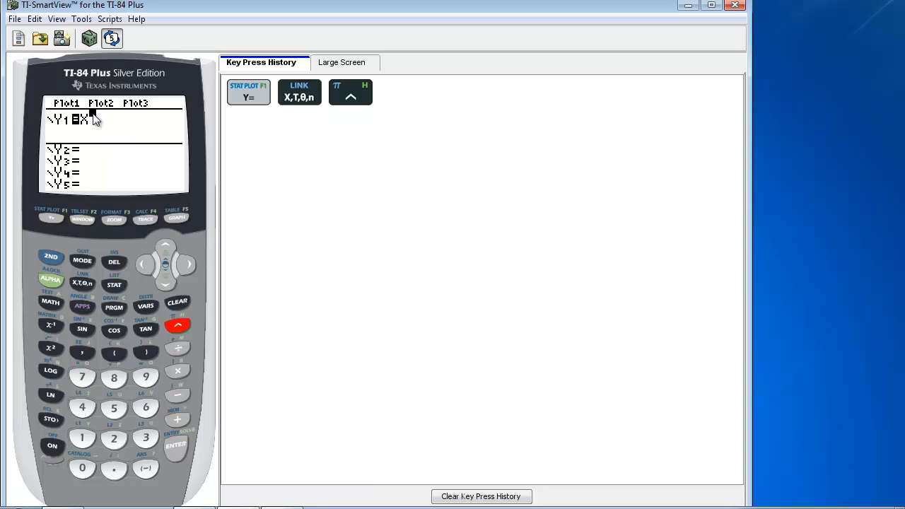
left_click(146, 438)
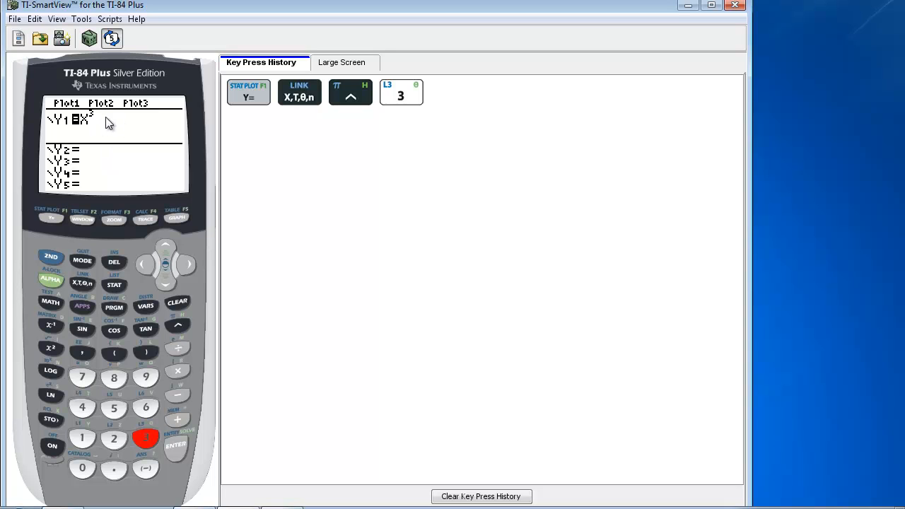
mouse_move(177, 270)
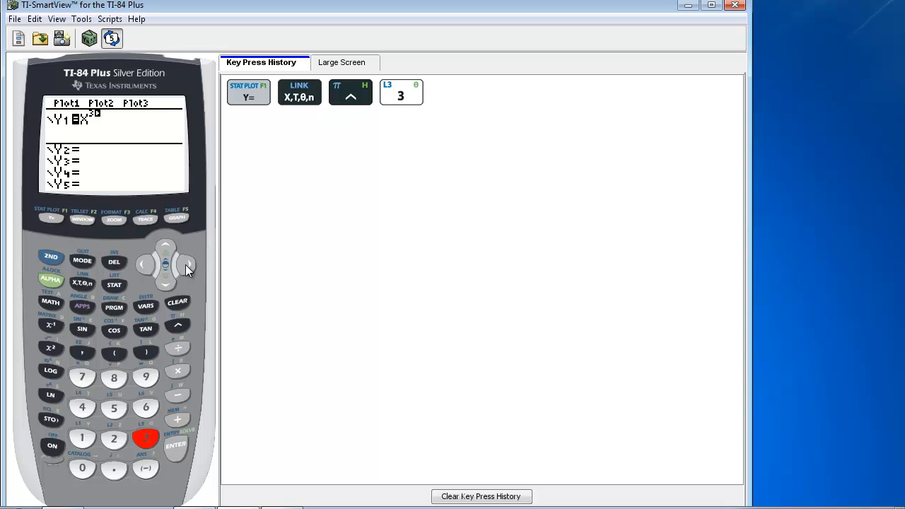
left_click(187, 264)
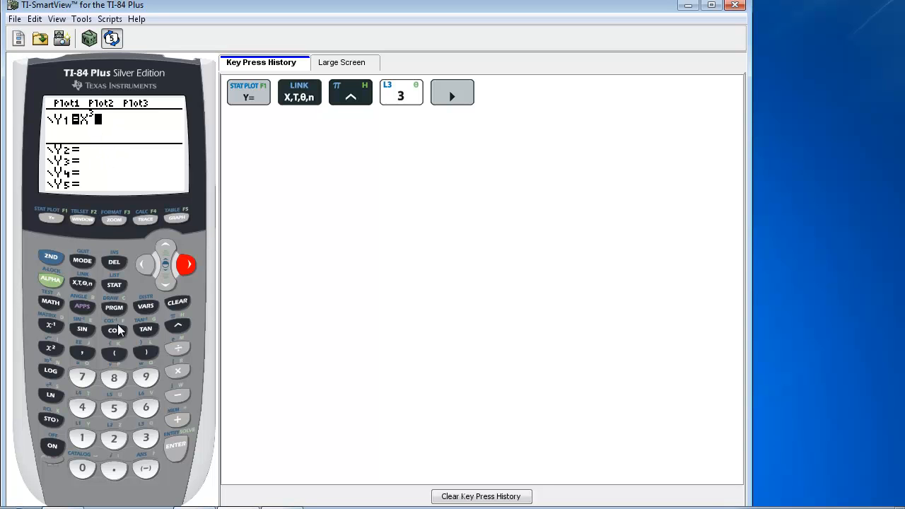
mouse_move(112, 368)
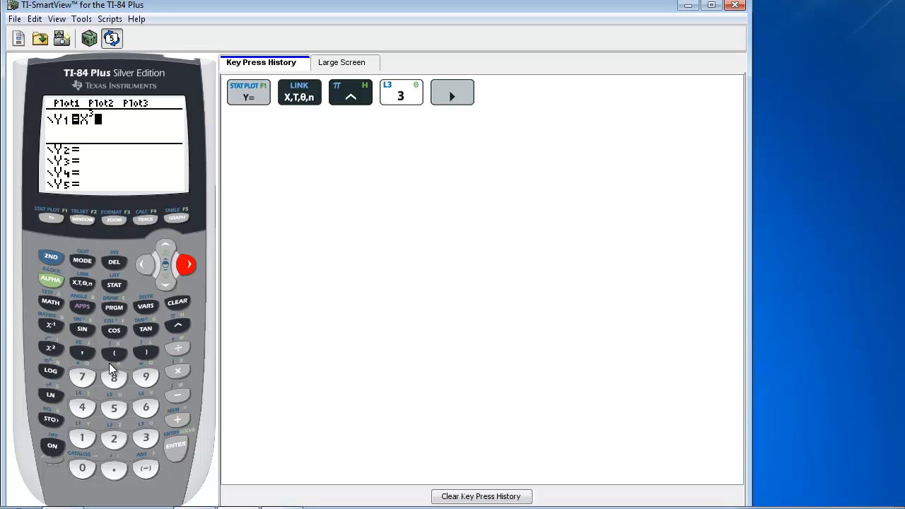
left_click(177, 395)
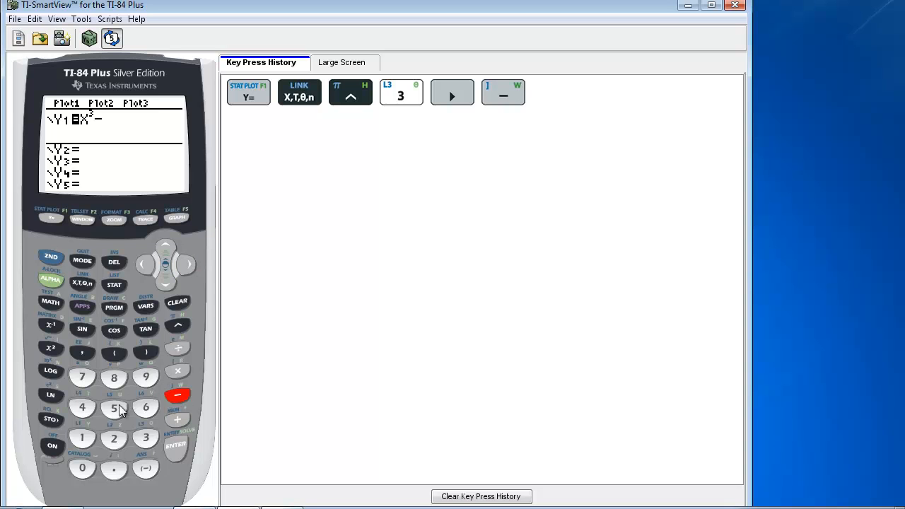
left_click(114, 437)
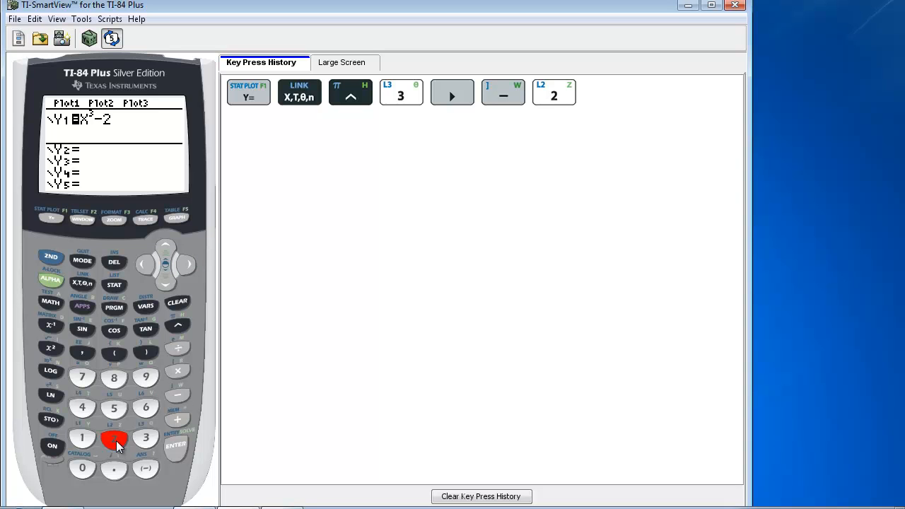
left_click(82, 283)
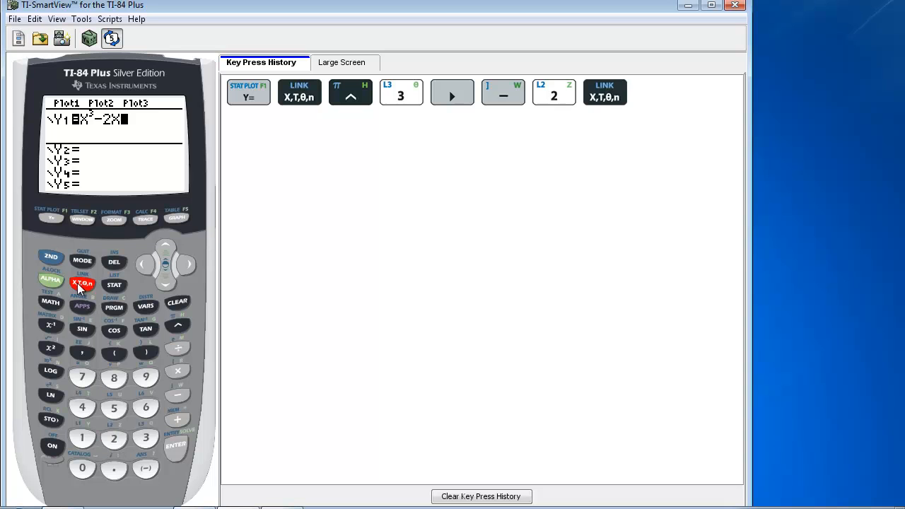
mouse_move(51, 347)
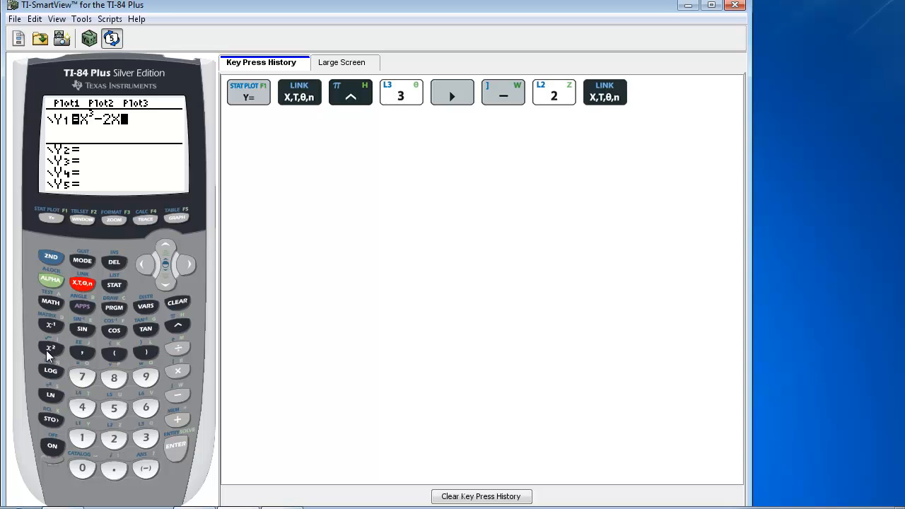
mouse_move(51, 352)
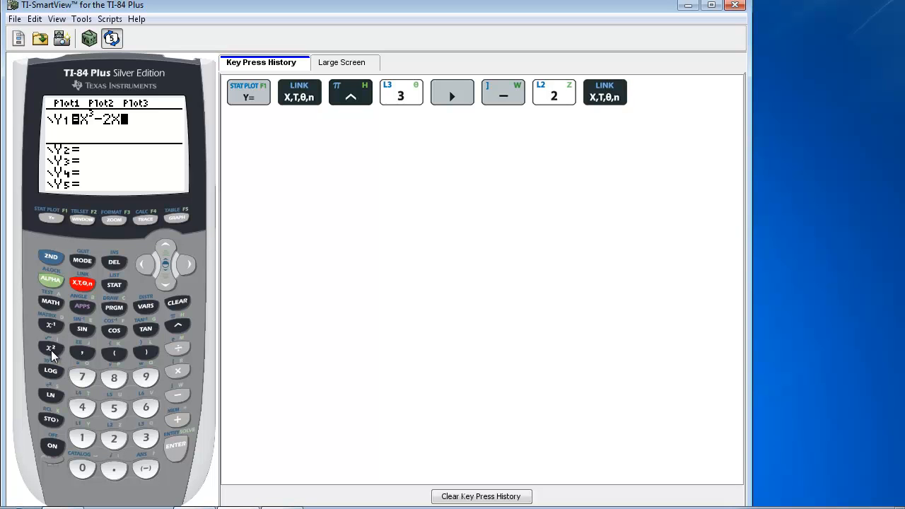
left_click(50, 349)
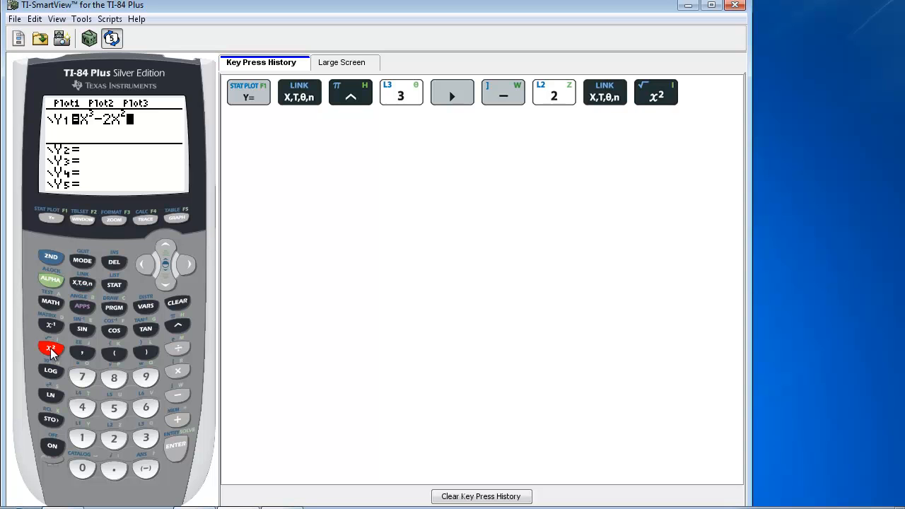
left_click(50, 348)
type("+X")
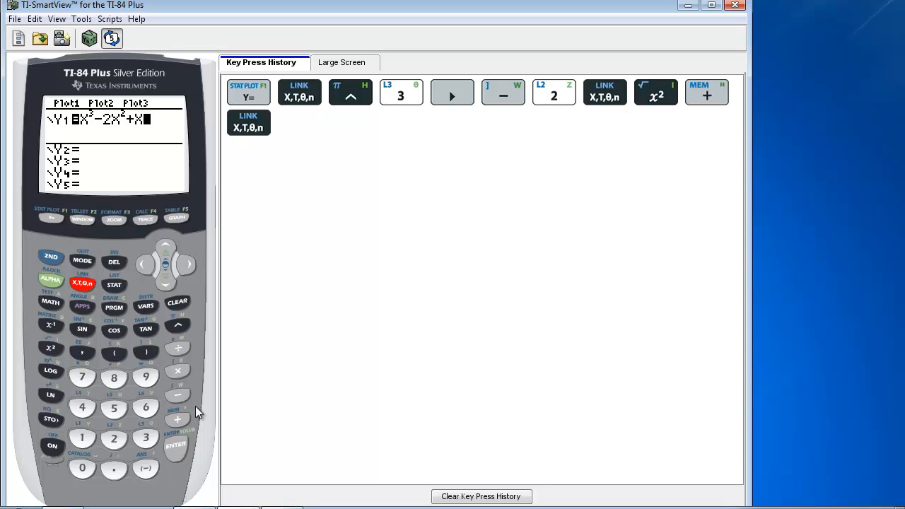
left_click(114, 439)
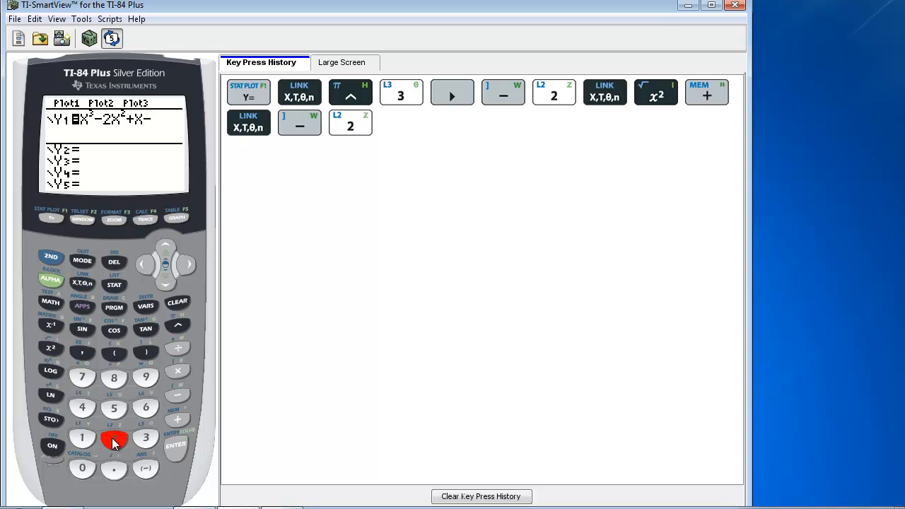
left_click(114, 437)
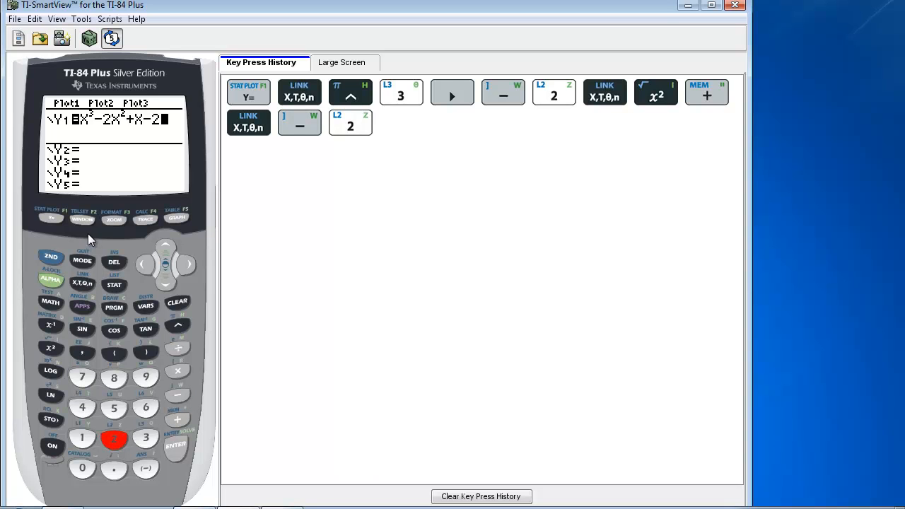
mouse_move(178, 225)
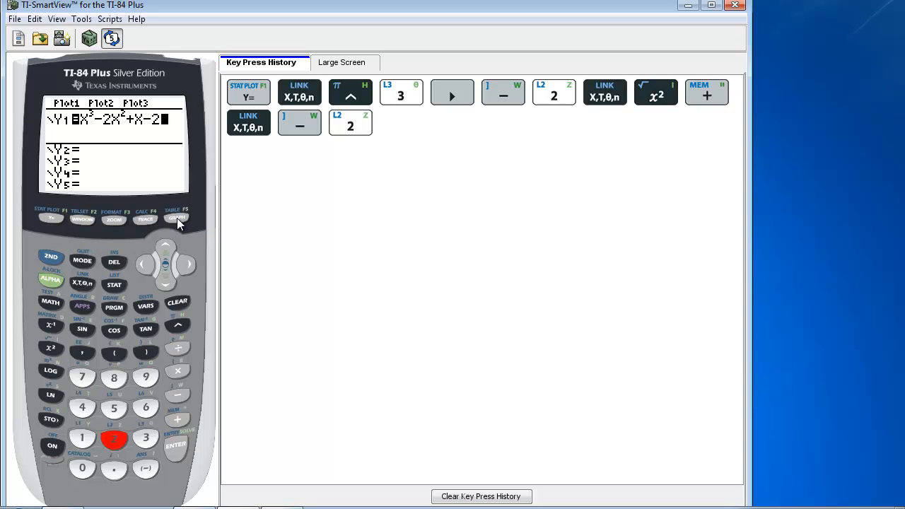
Graph Y1 to display the rising cubic curve.
left_click(177, 218)
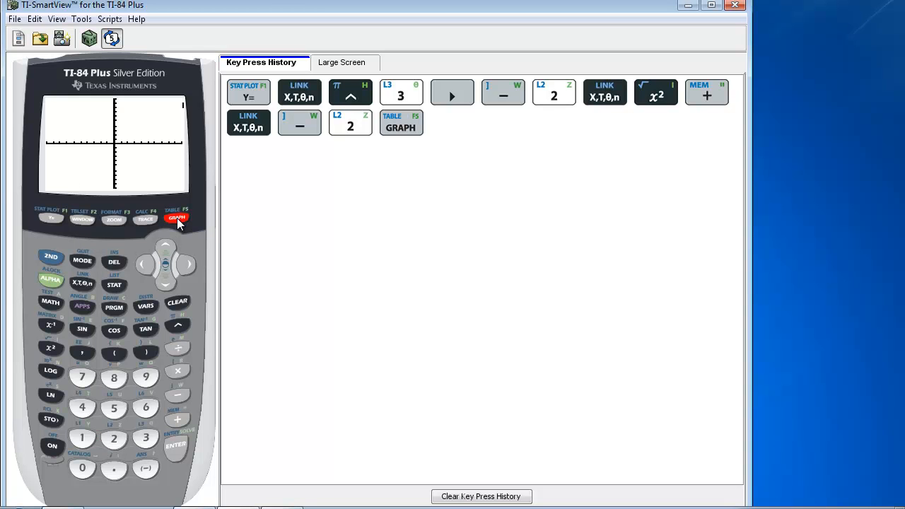
left_click(176, 218)
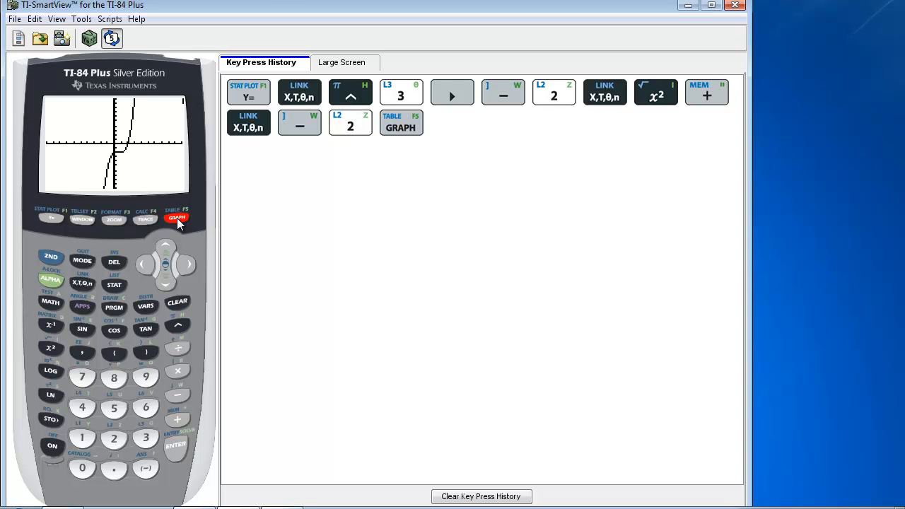
mouse_move(126, 155)
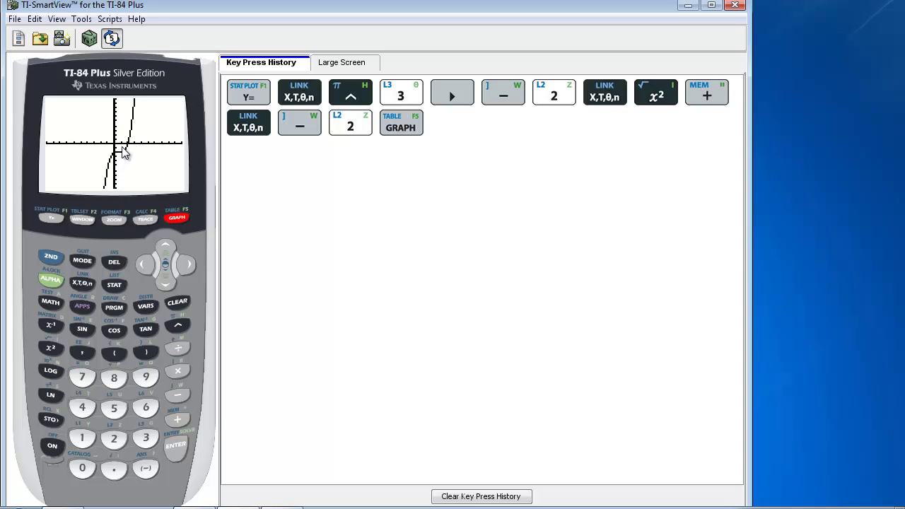
mouse_move(130, 146)
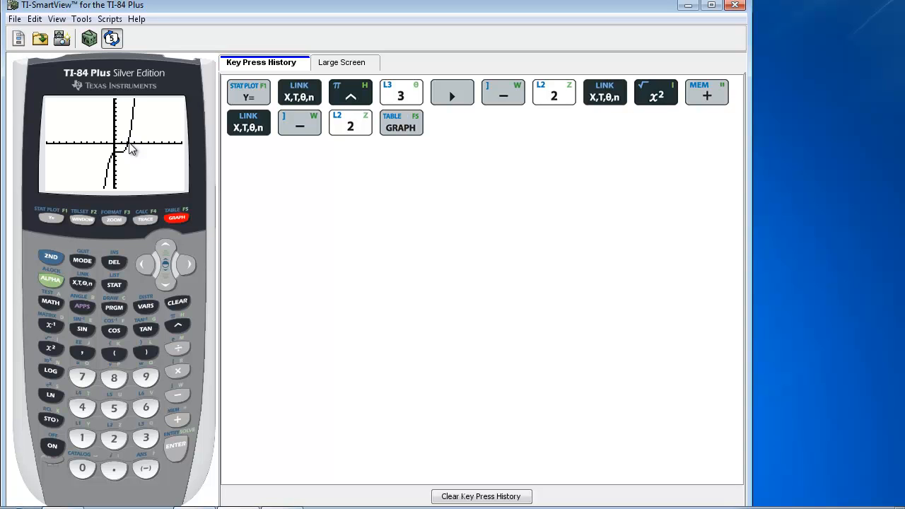
mouse_move(120, 200)
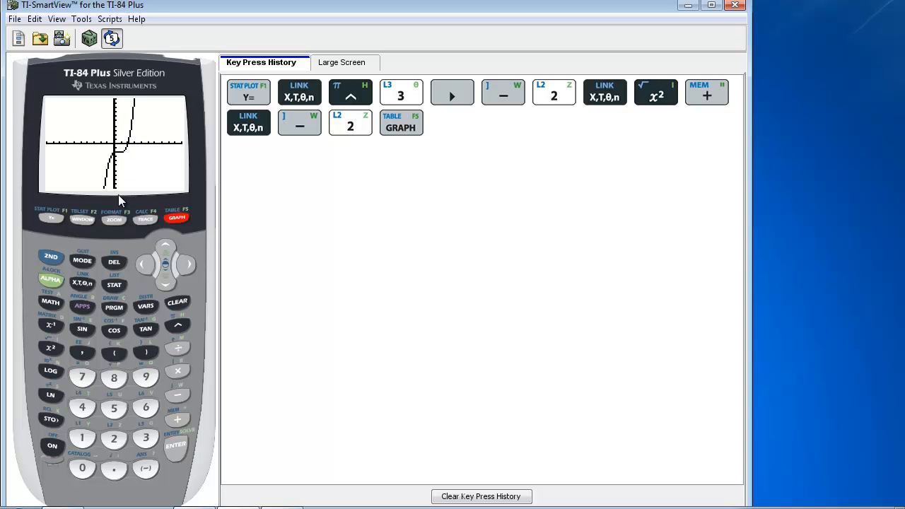
mouse_move(73, 245)
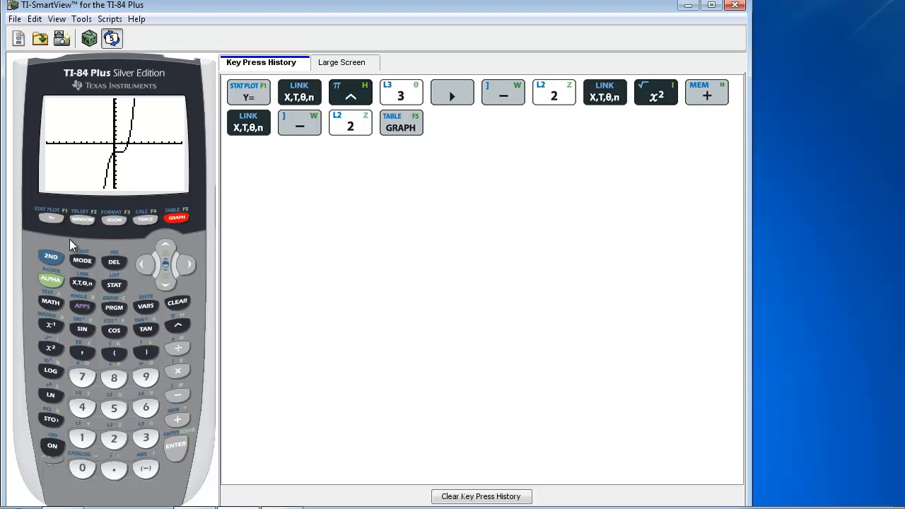
Open the CALCULATE menu with 2ND then TRACE.
left_click(50, 256)
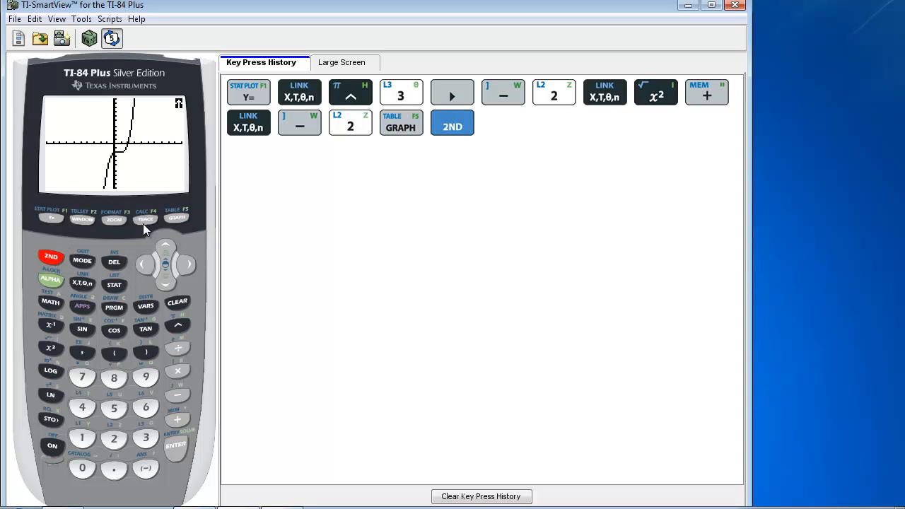
left_click(145, 218)
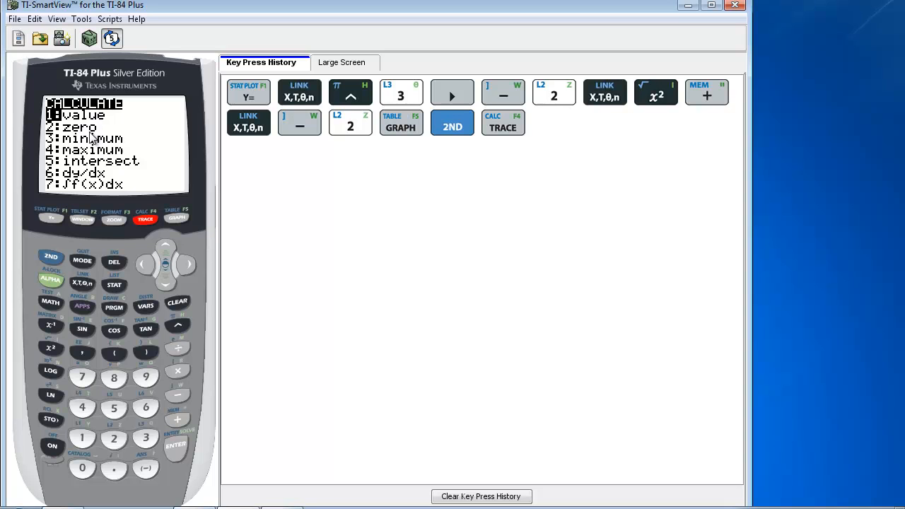
mouse_move(114, 437)
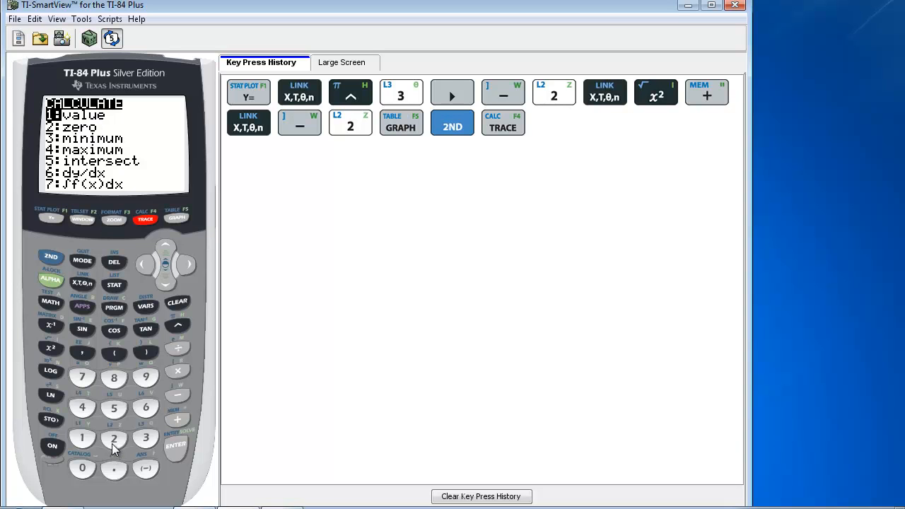
Choose zero and confirm the left bound at X≈1.70.
left_click(114, 437)
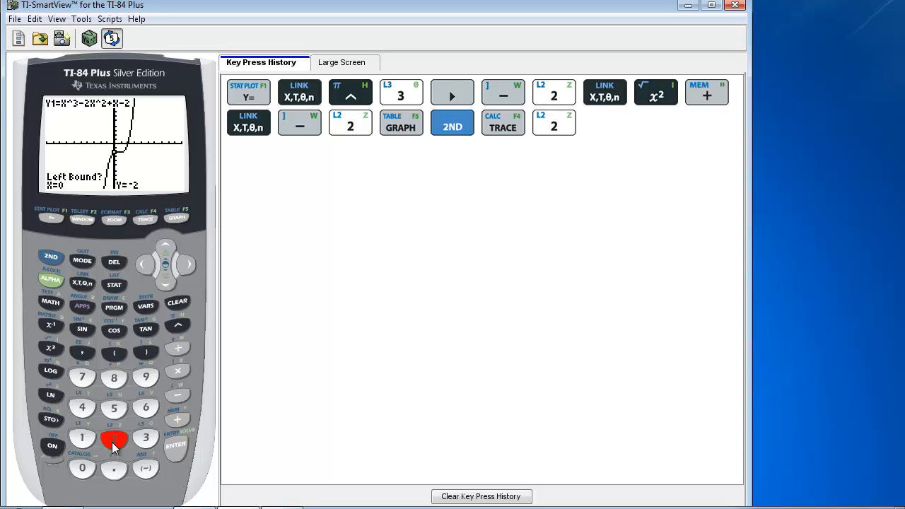
mouse_move(130, 163)
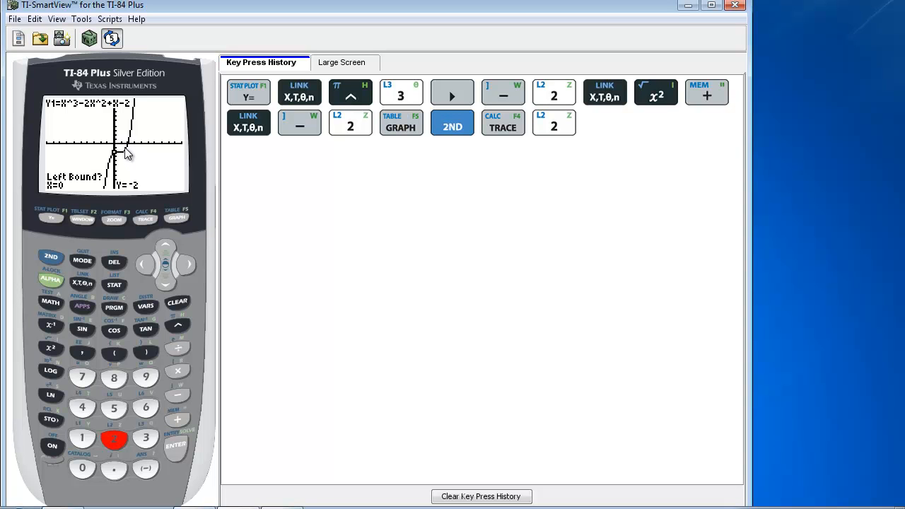
mouse_move(191, 270)
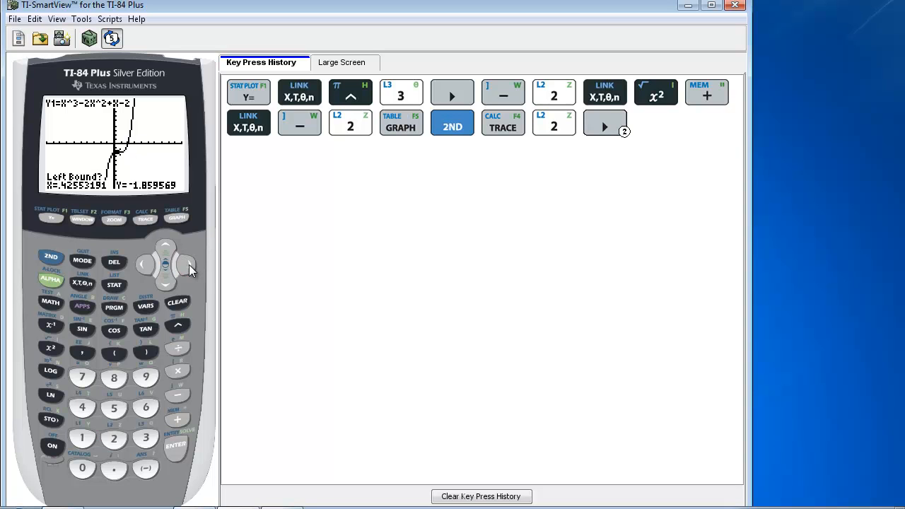
left_click(186, 265)
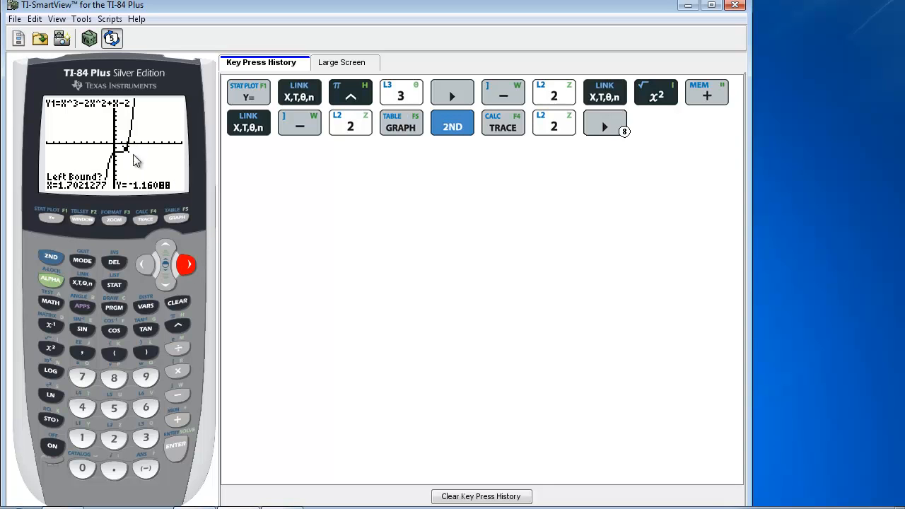
left_click(176, 446)
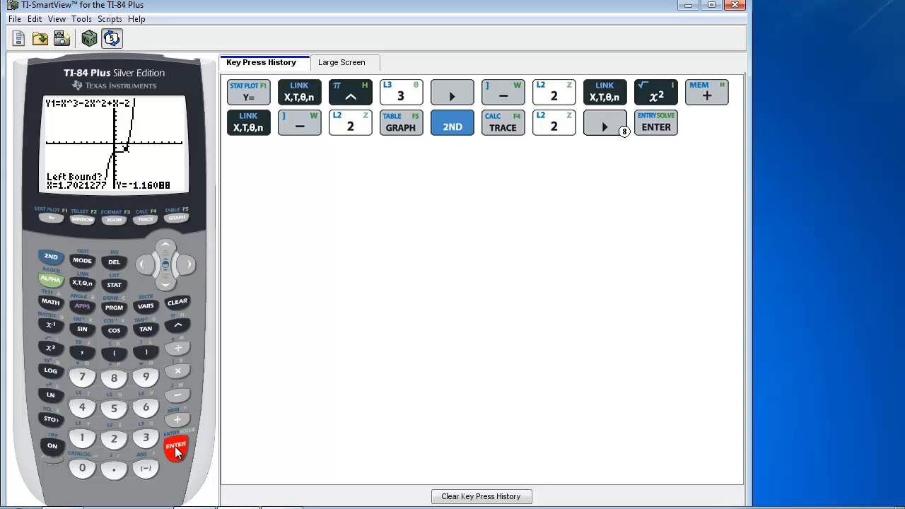
Move the trace right and confirm the right bound at X=2.1276596.
left_click(175, 448)
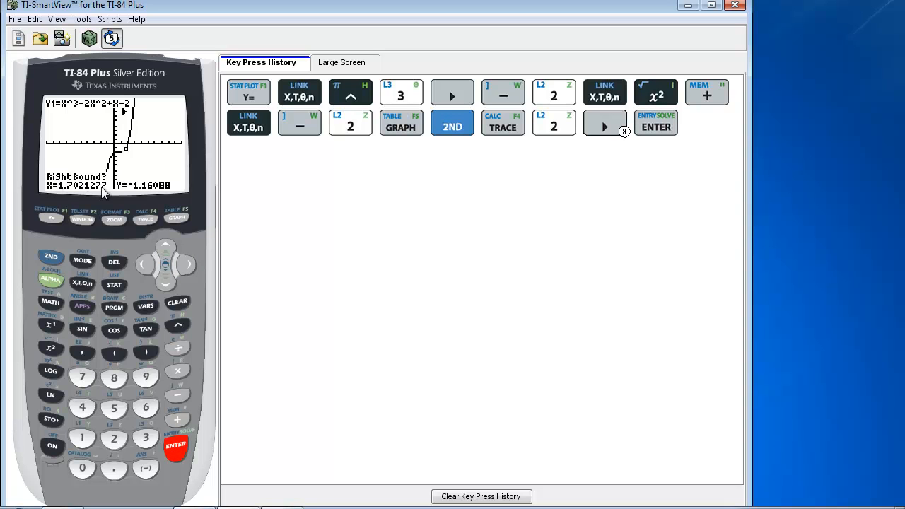
left_click(186, 266)
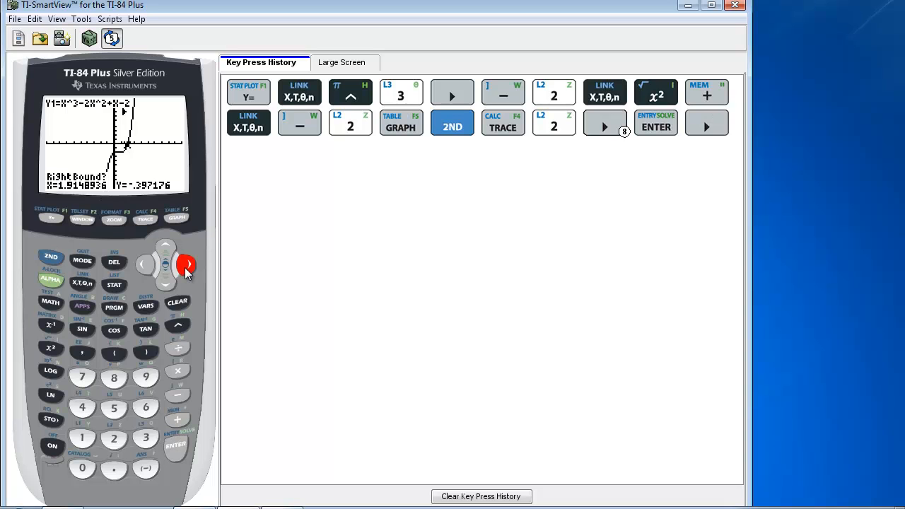
left_click(188, 265)
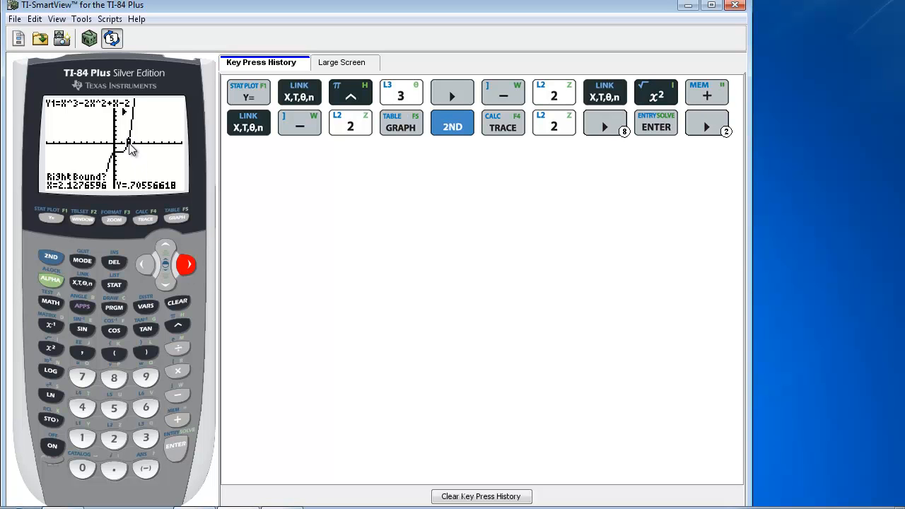
mouse_move(176, 453)
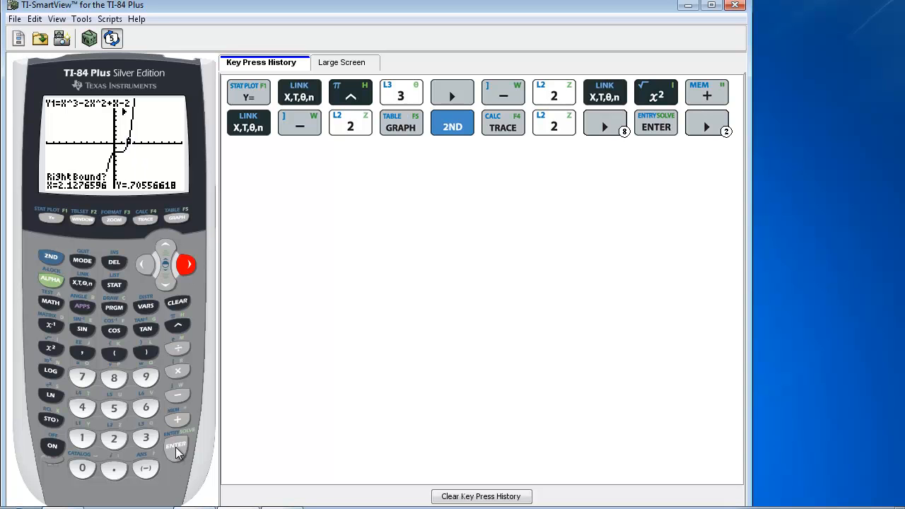
left_click(175, 447)
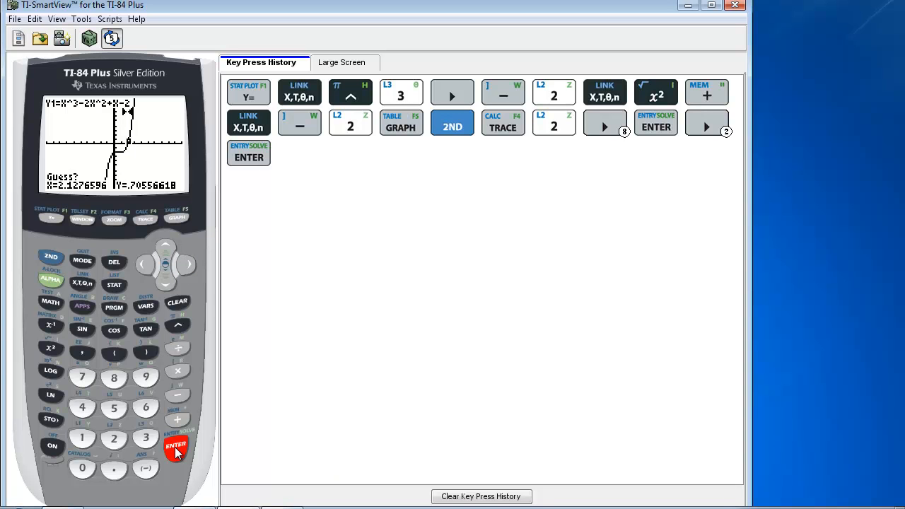
mouse_move(173, 451)
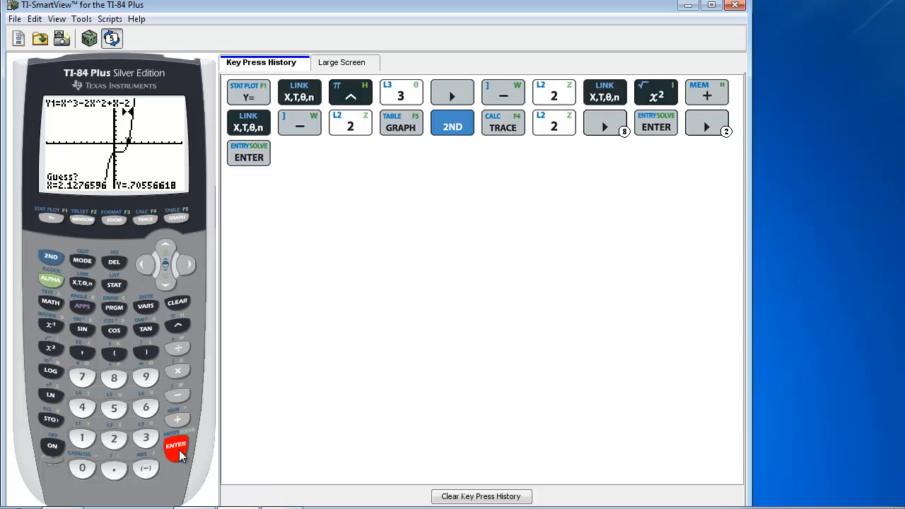
Accept the guess so the calculator reports the zero at X=2, Y=0.
left_click(176, 449)
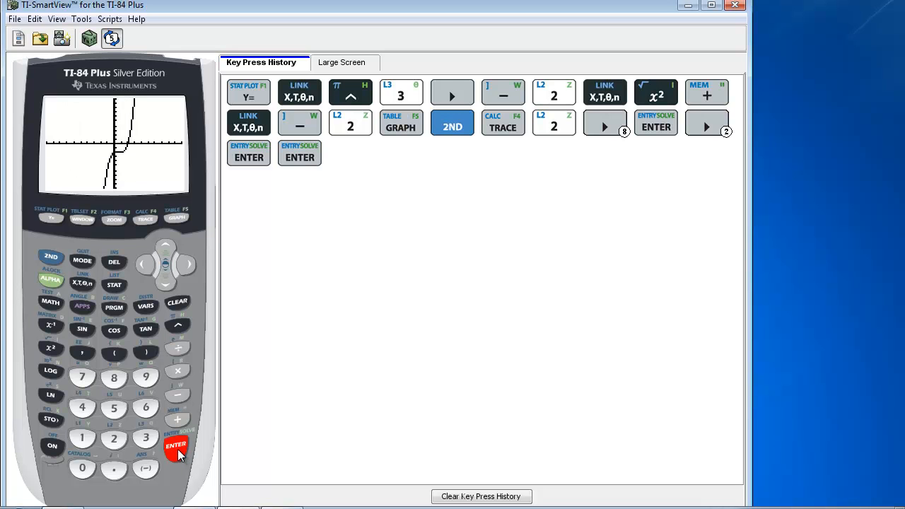
left_click(176, 446)
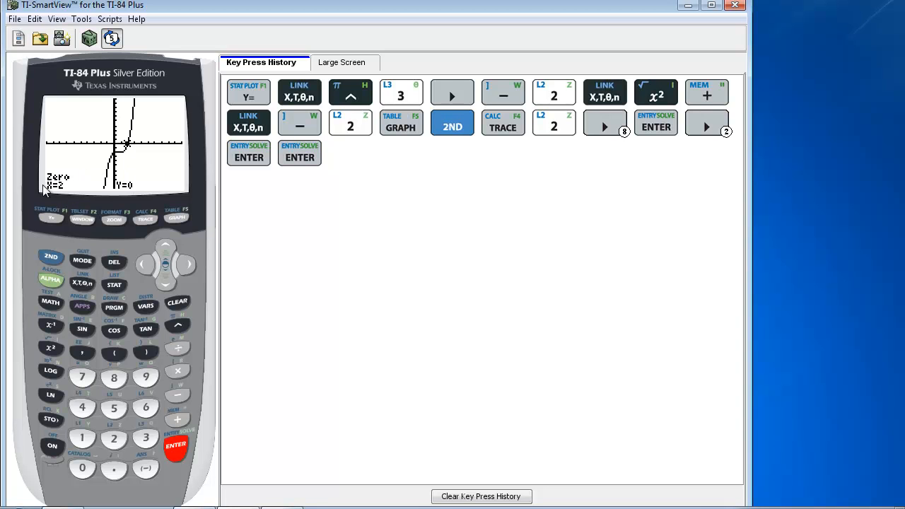
mouse_move(58, 200)
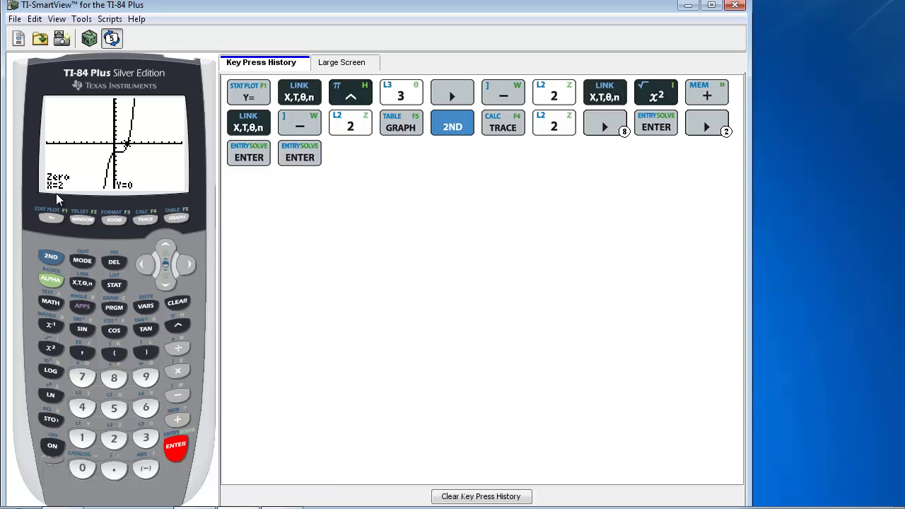
mouse_move(62, 196)
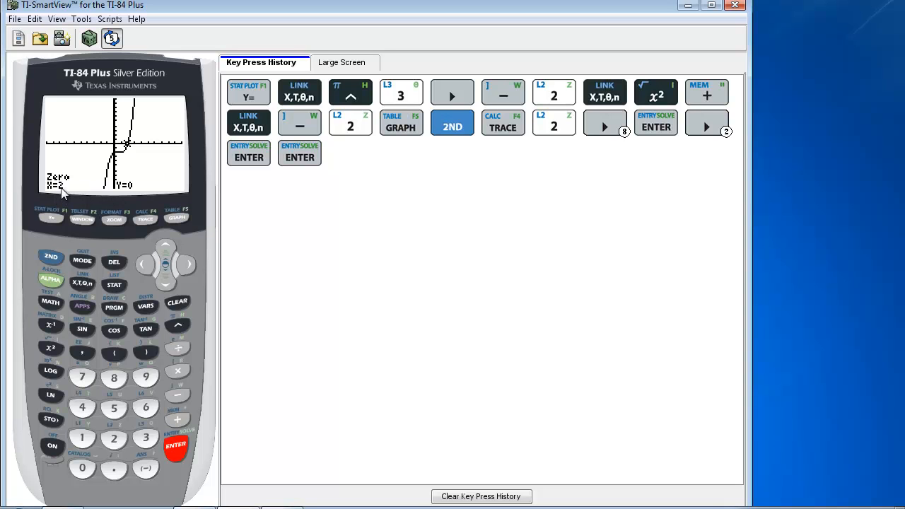